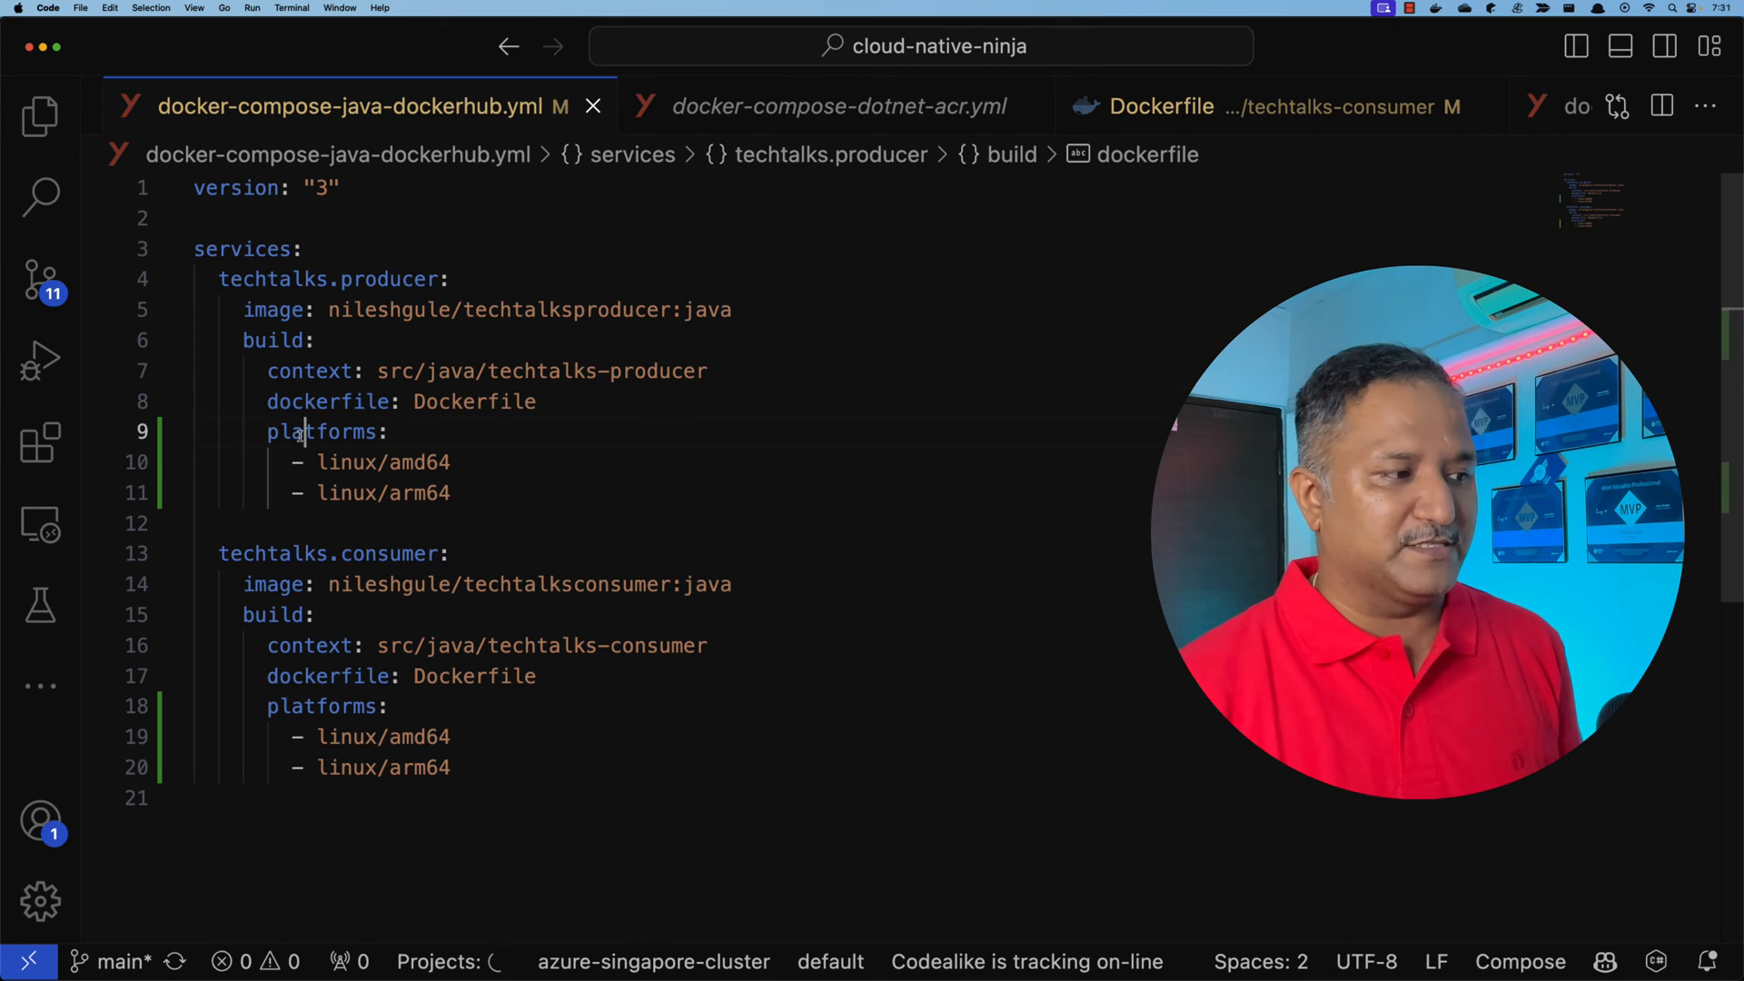
Prune all Docker data, then stage docker compose -f docker-compose-java-dockerhub.yml build at the prompt.
click(323, 432)
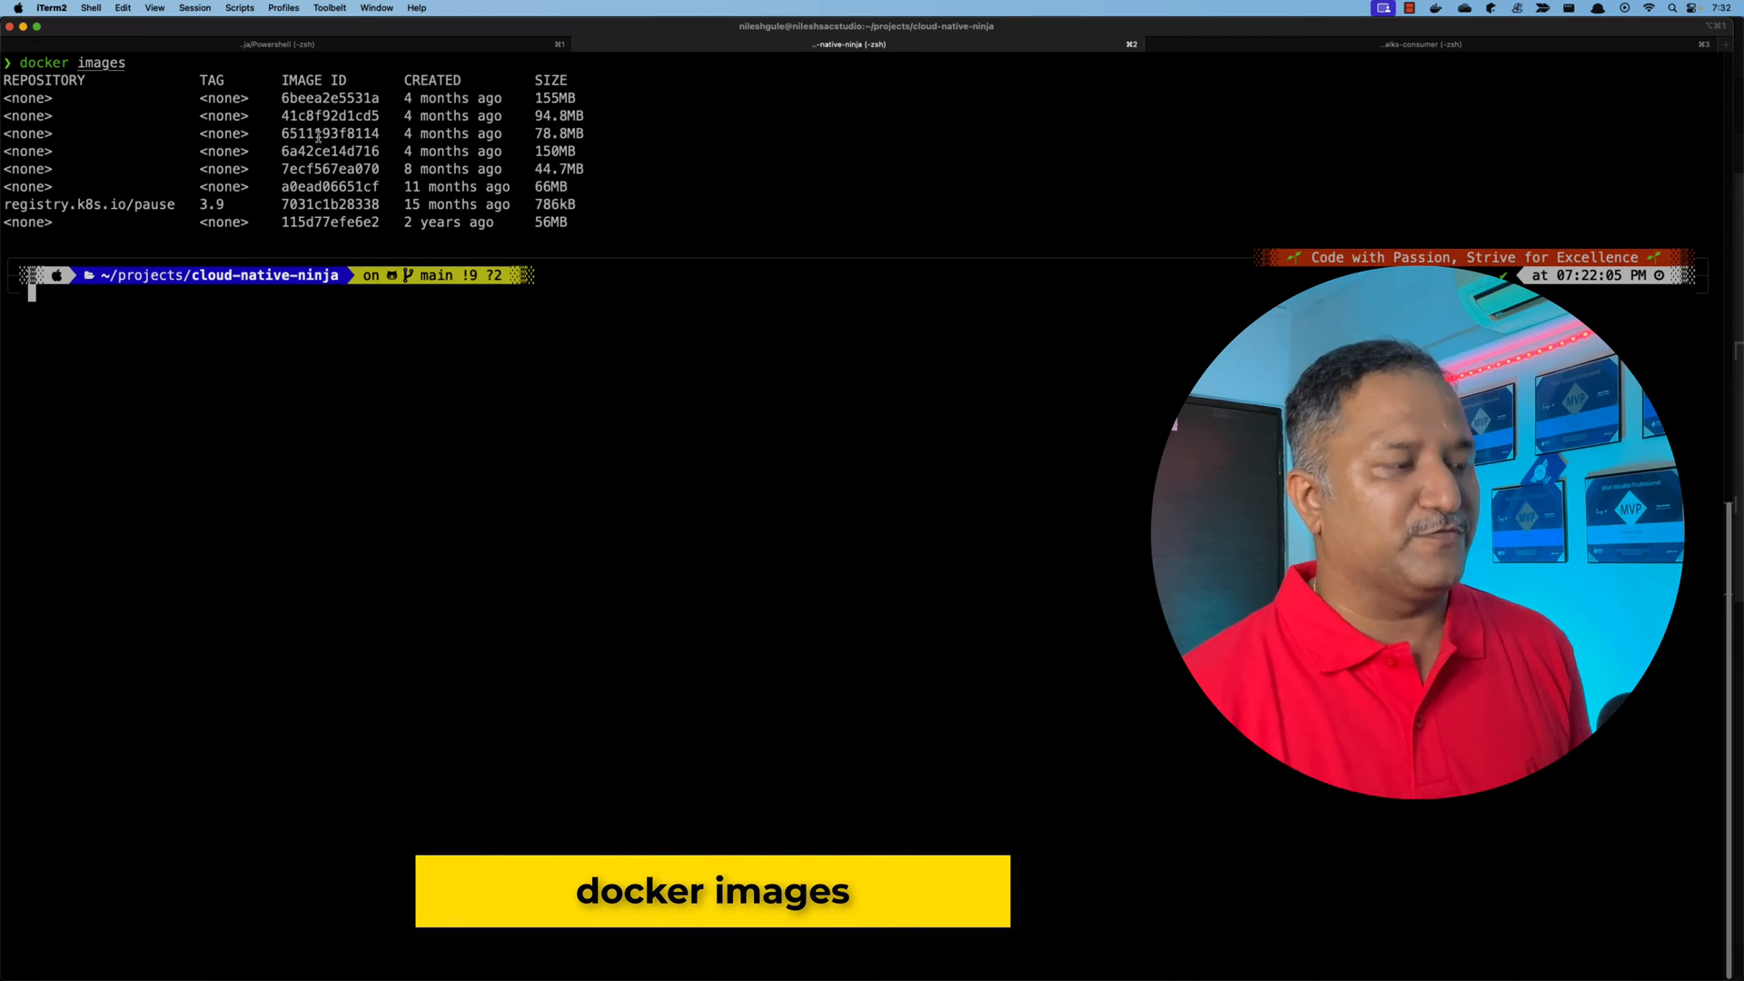
text(docker system prune --all --force)
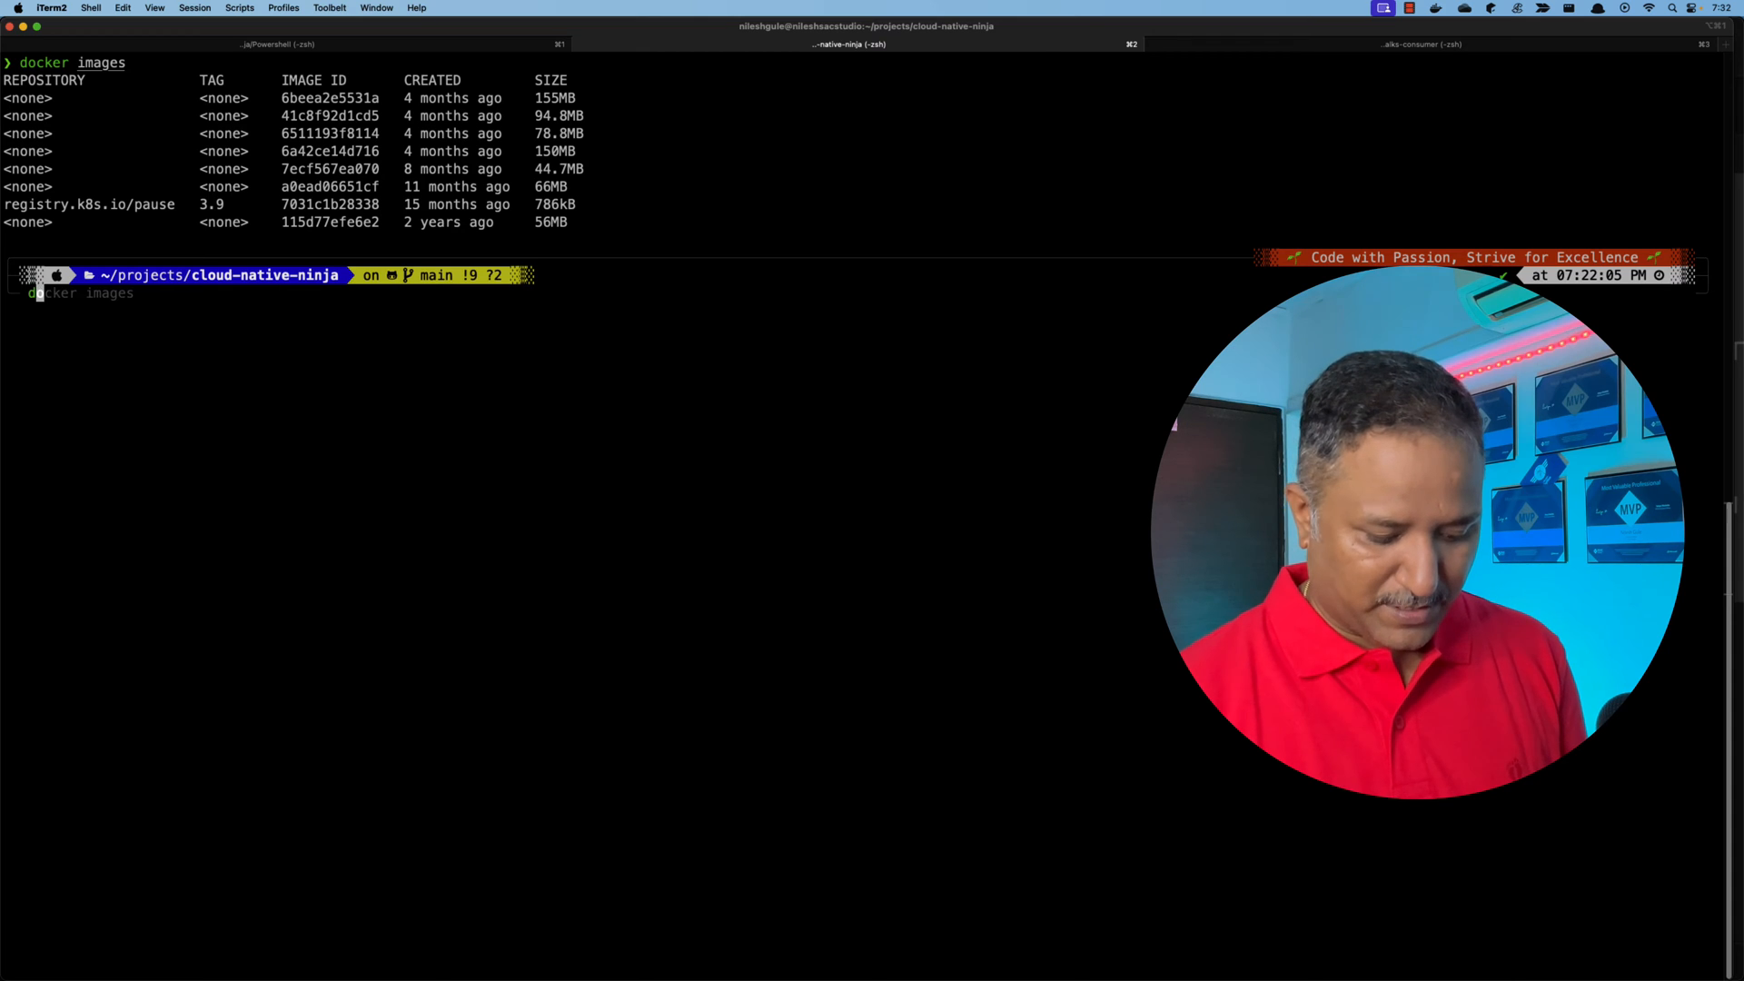
text(docker compose -f docker-compose-java-dockerhub.yml build)
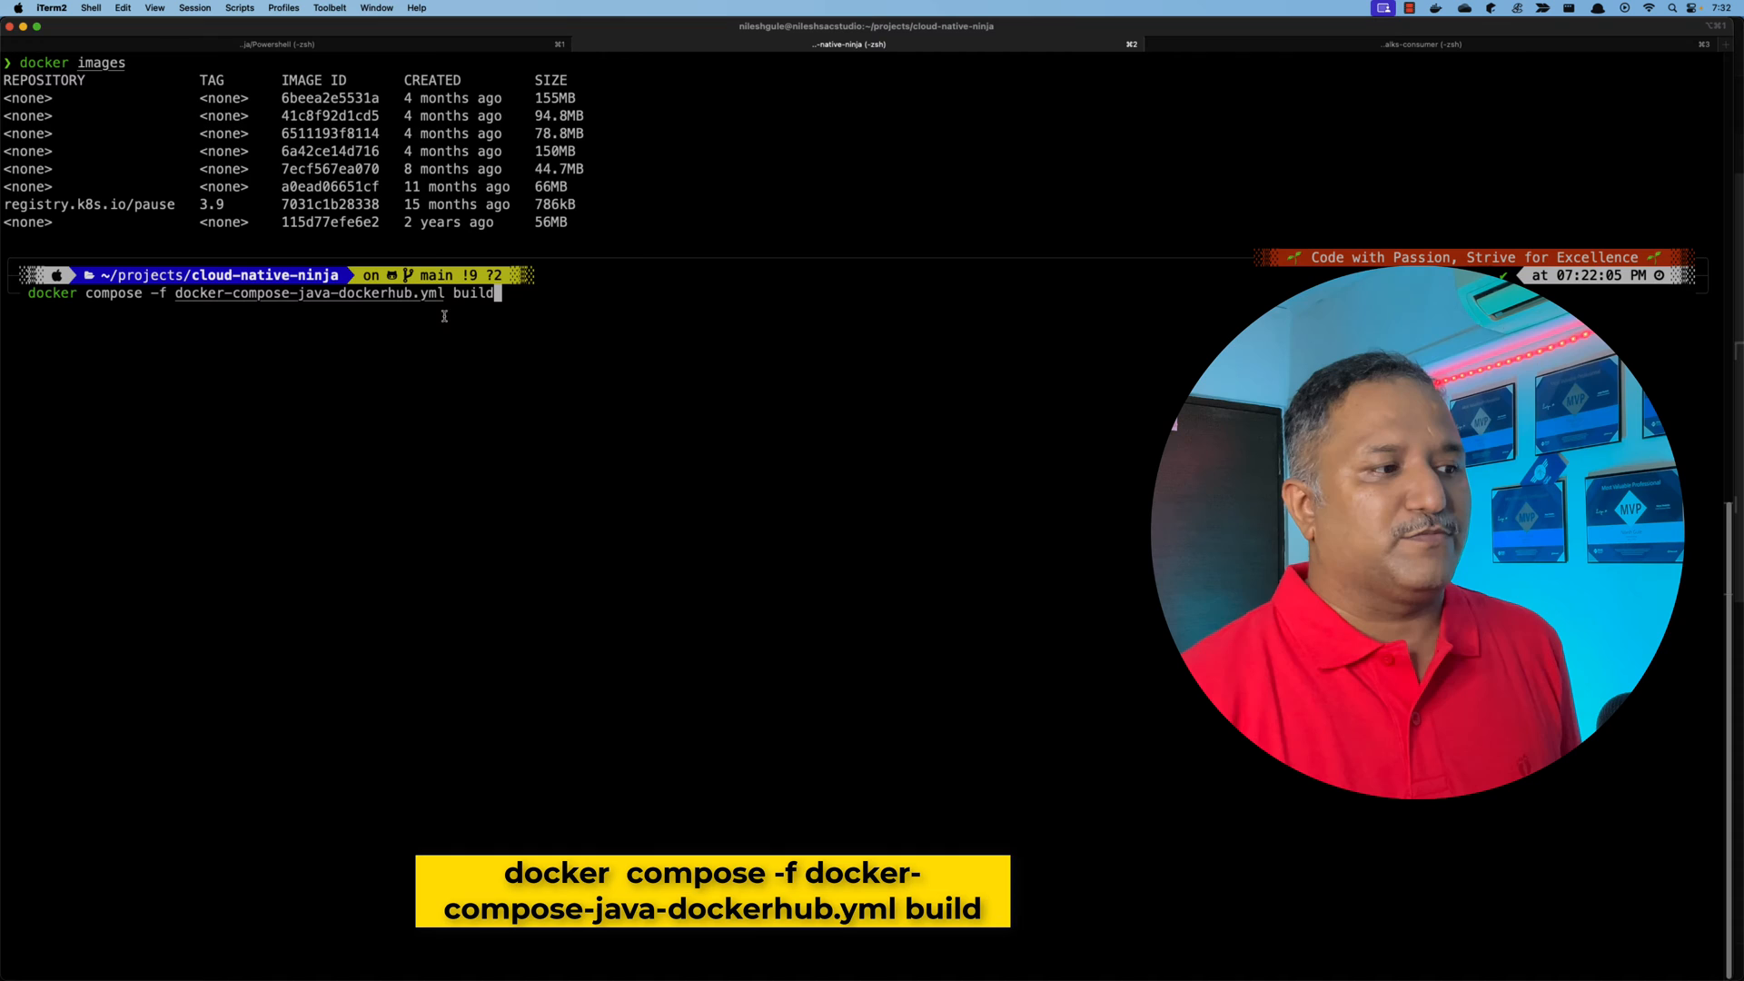
Run the compose build for amd64 and arm64, then reach for Docker Desktop's menu-bar whale.
key(Return)
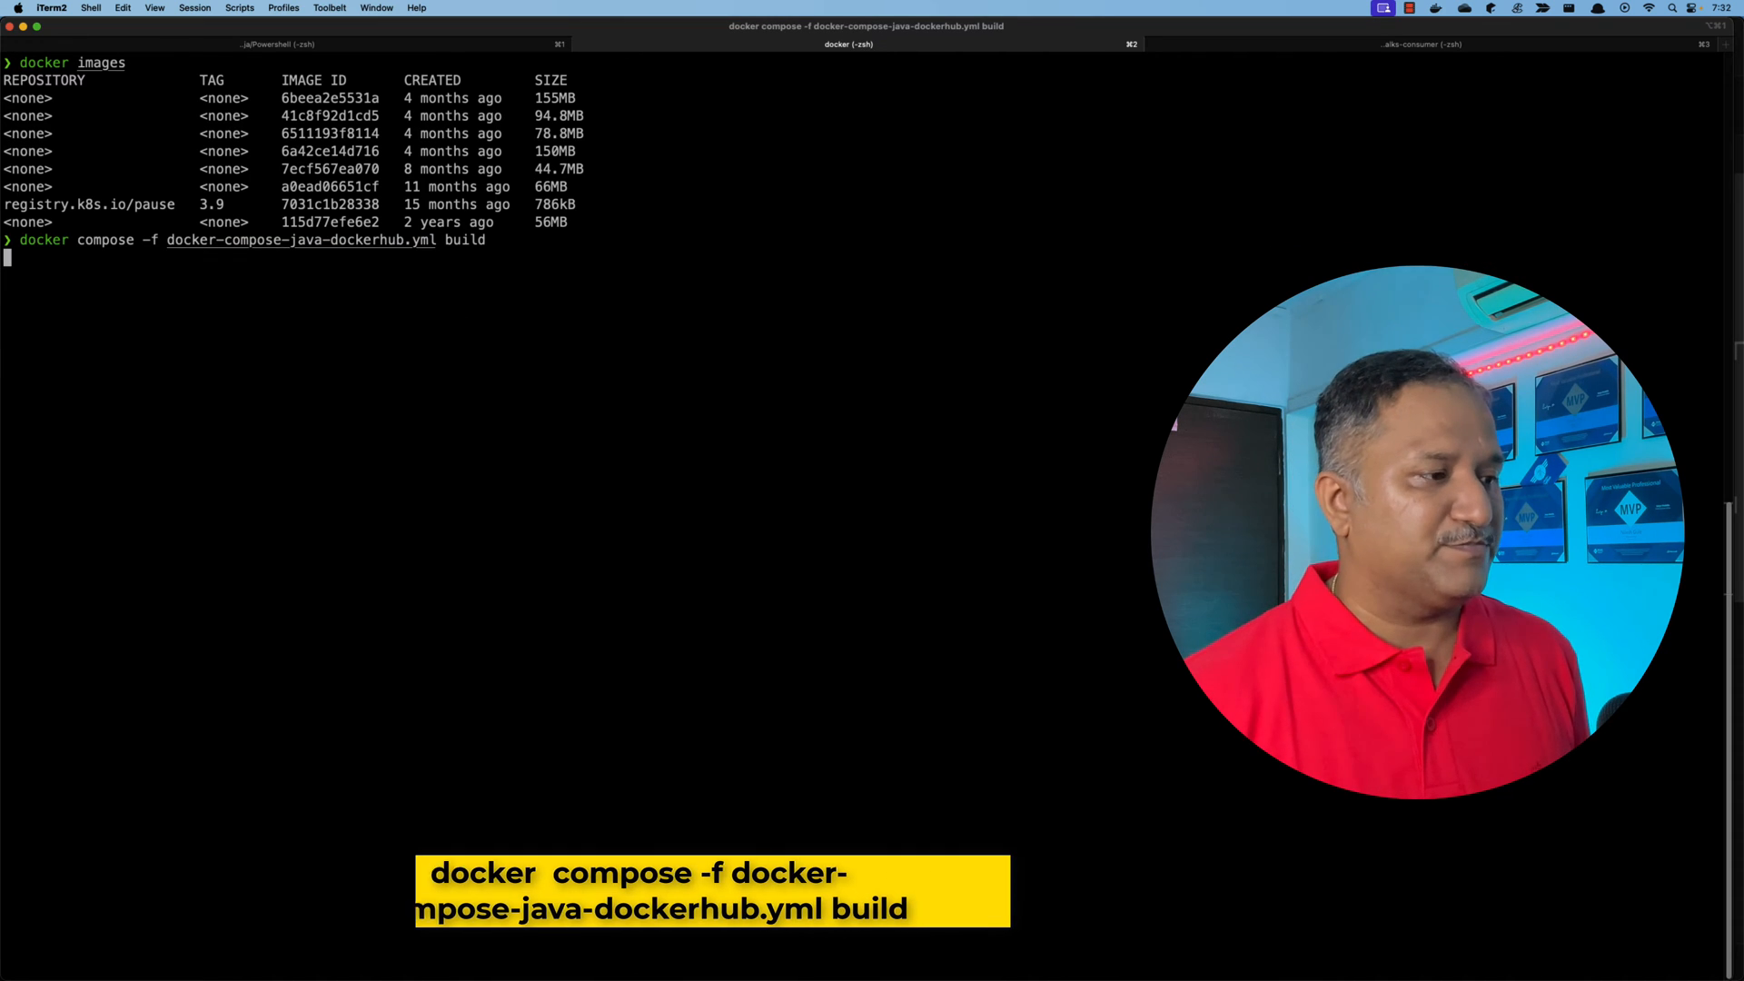
key(enter)
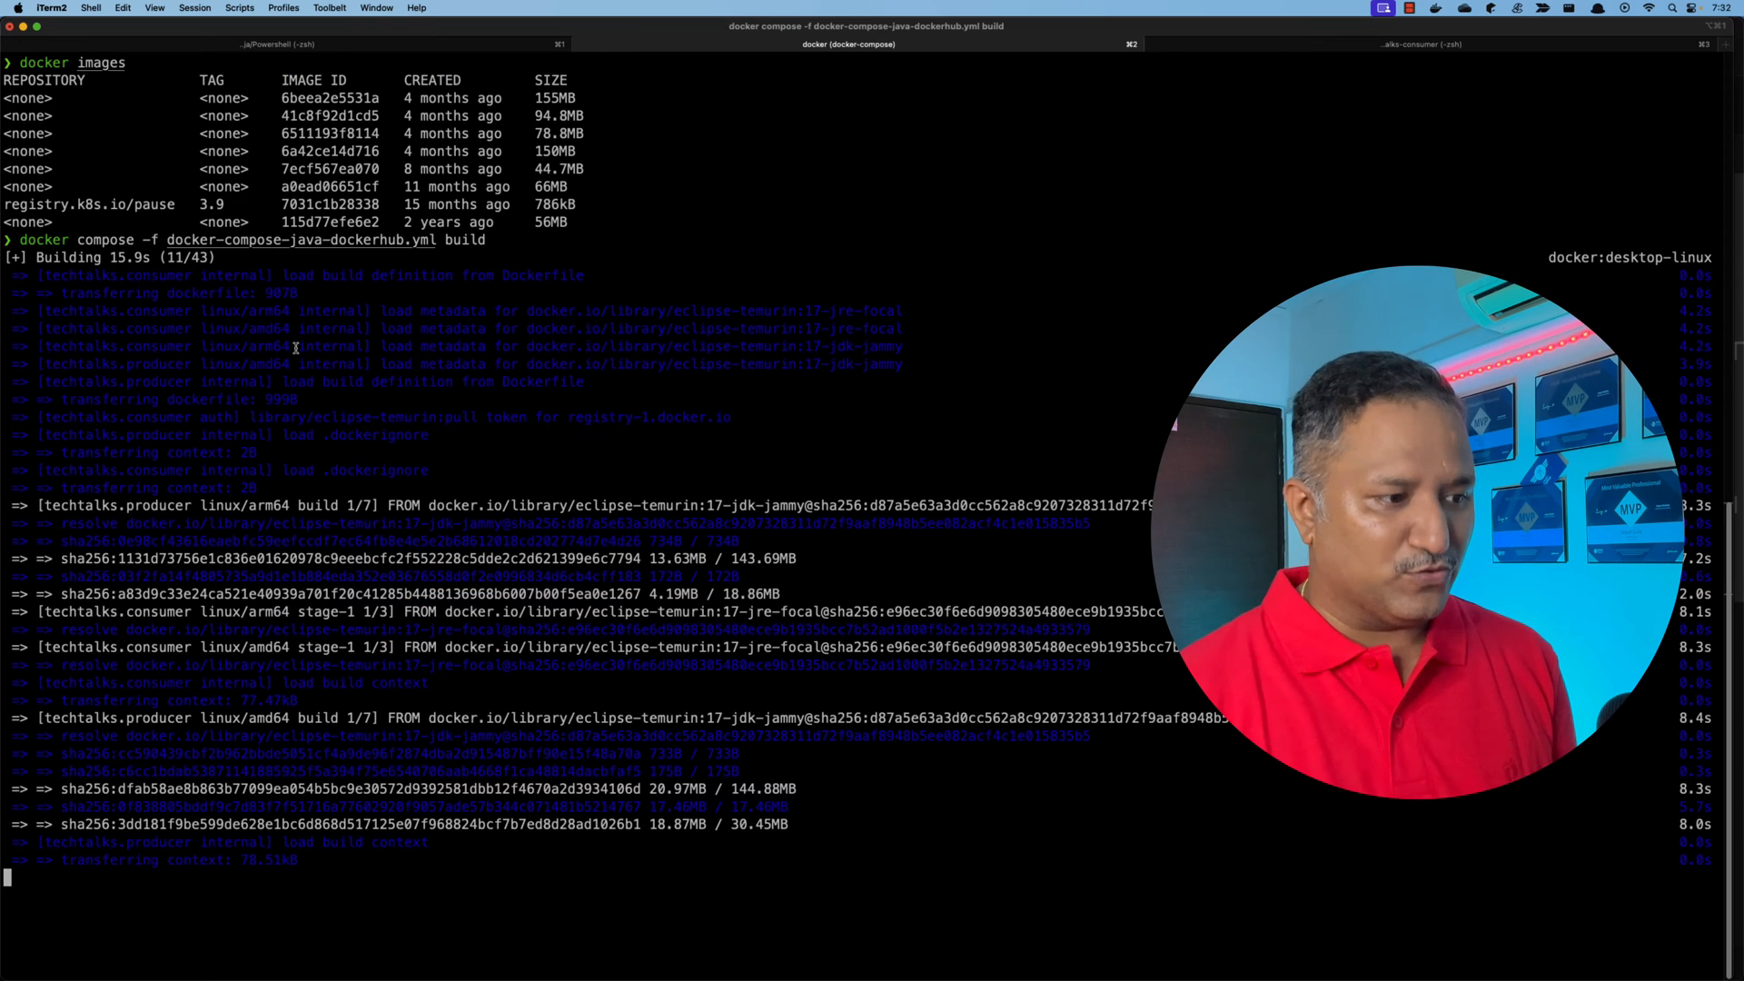
text(docker)
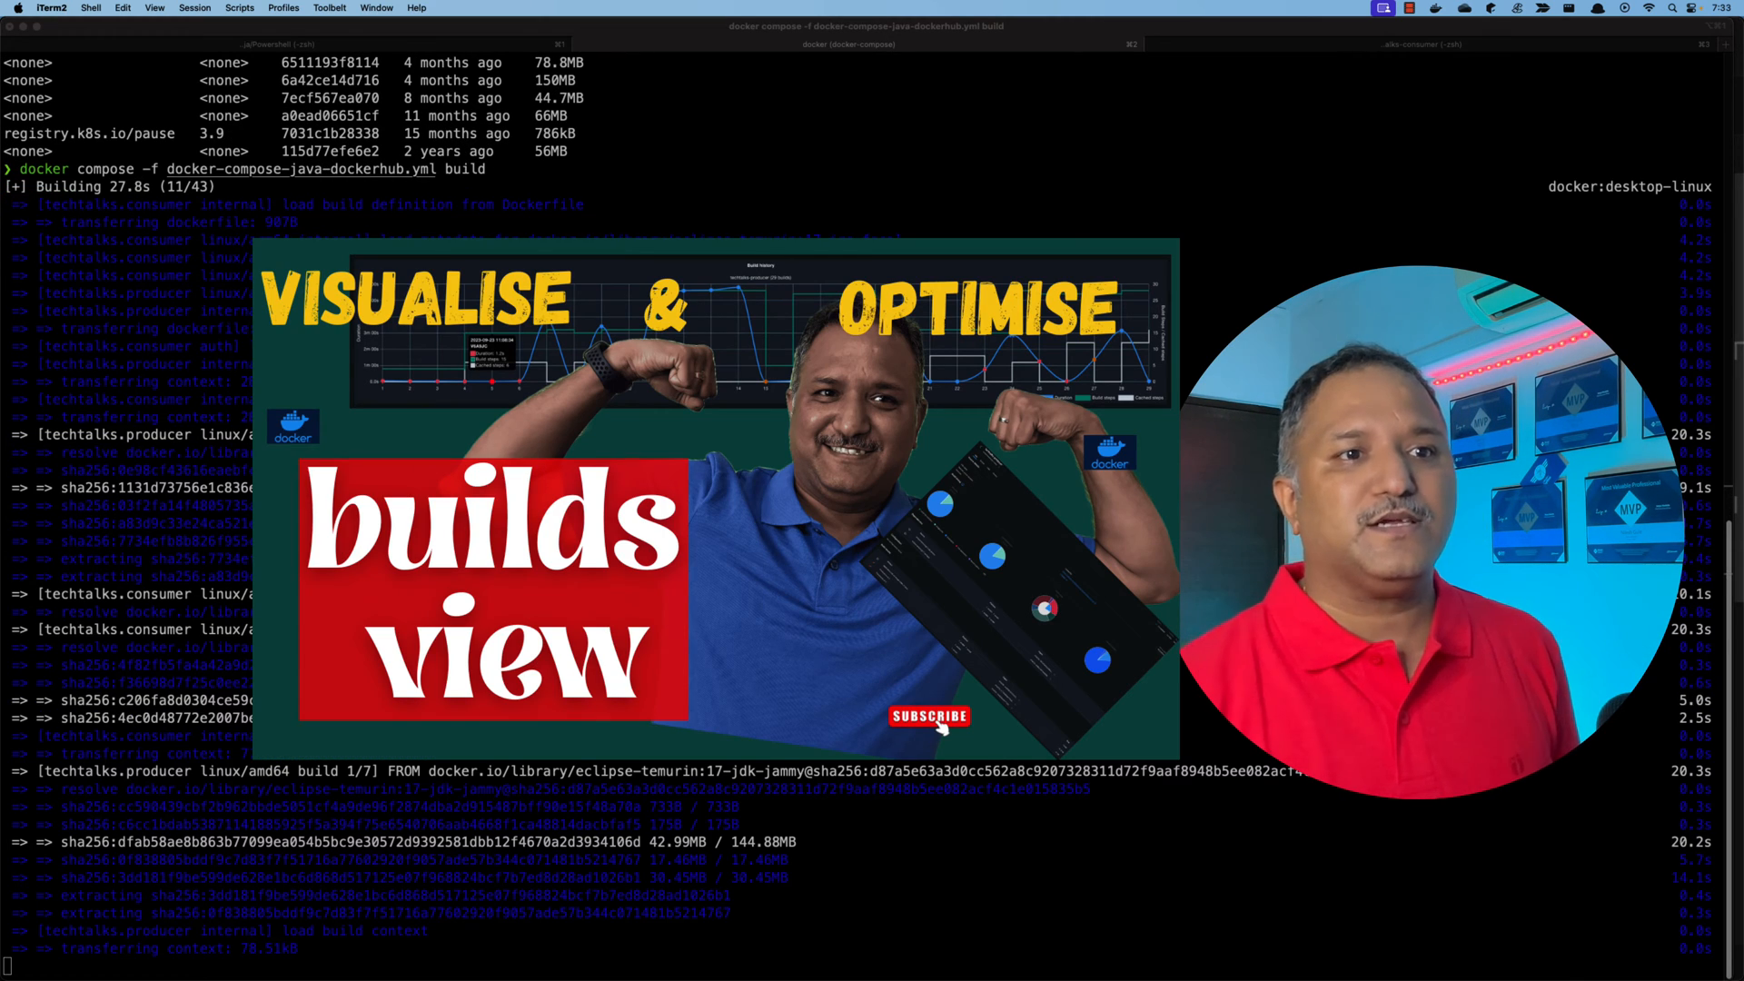
click(1468, 7)
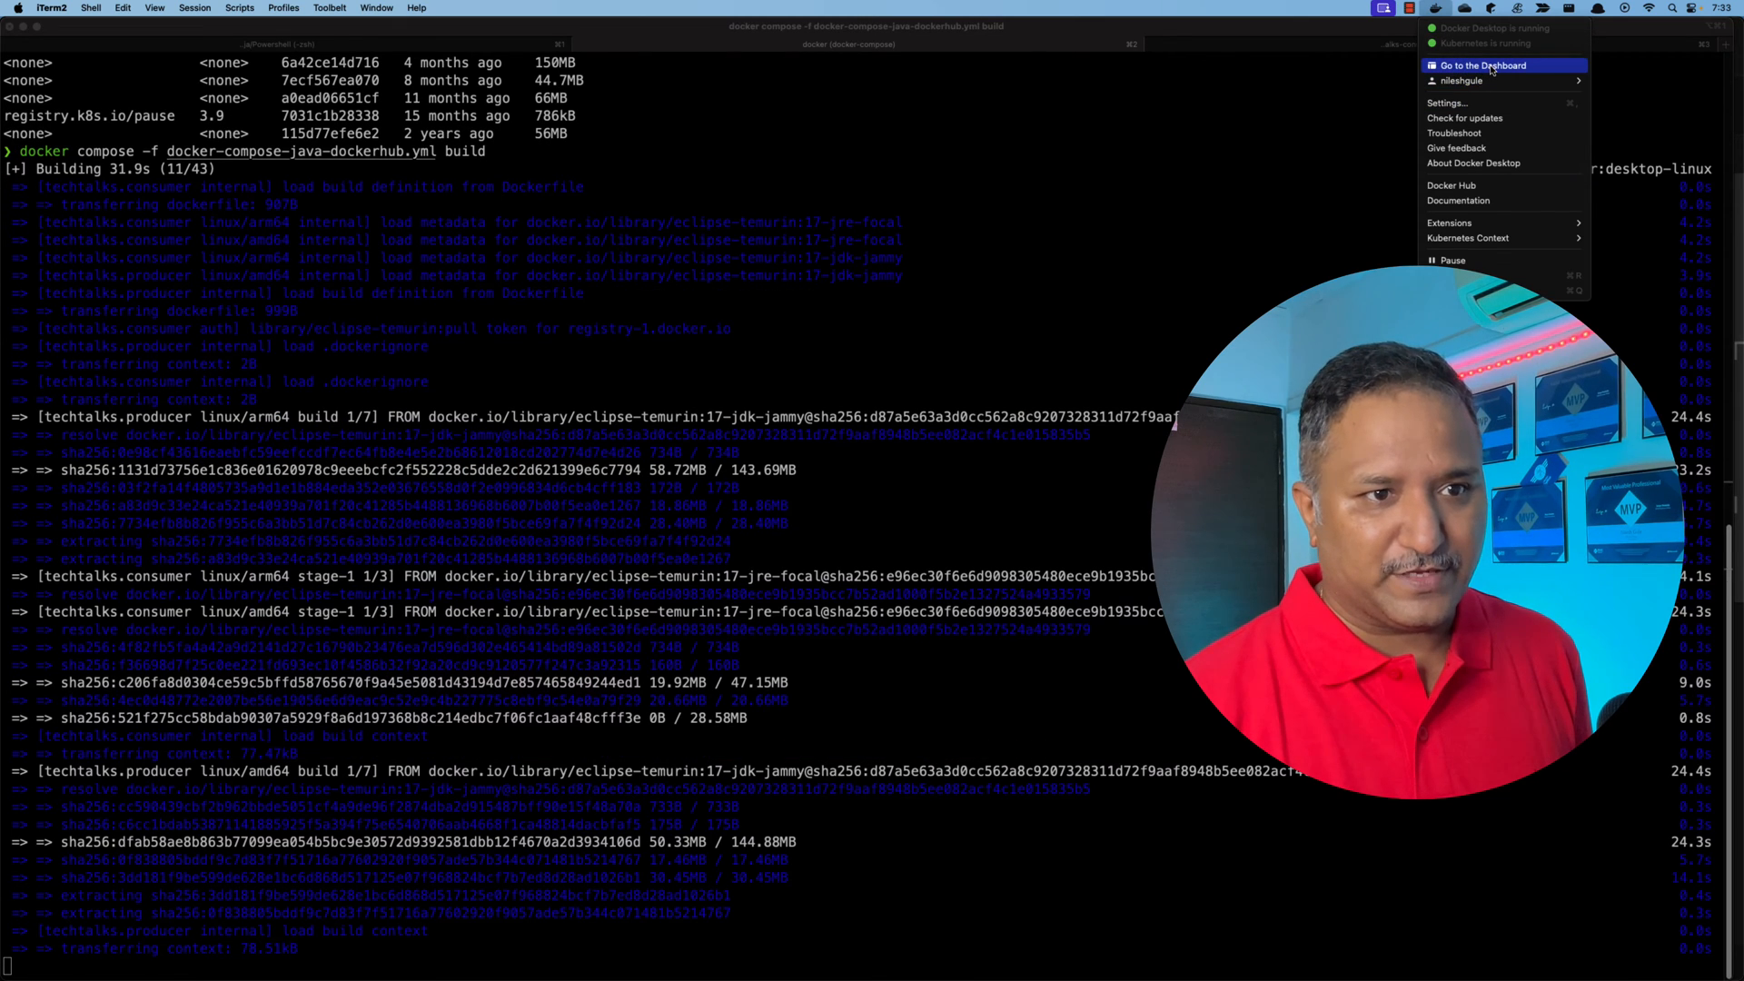
Go to the Docker Desktop dashboard to watch the techtalks-producer and techtalks-consumer builds.
click(1482, 65)
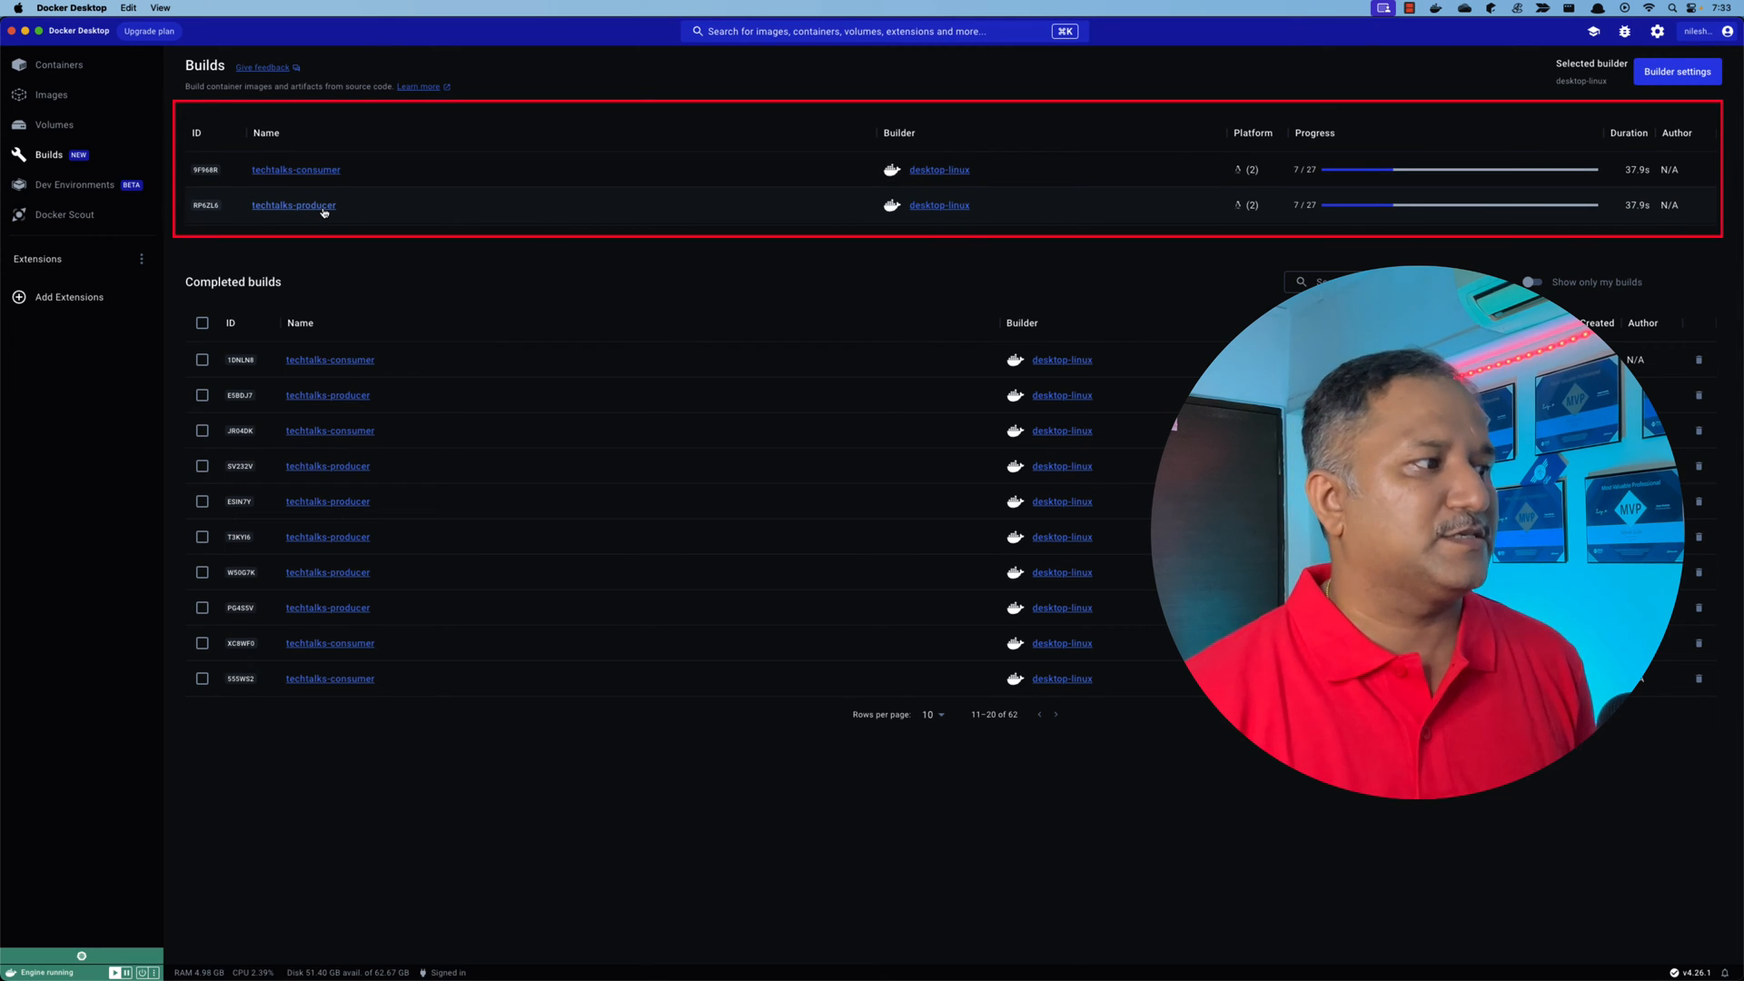
mouse_move(1237, 169)
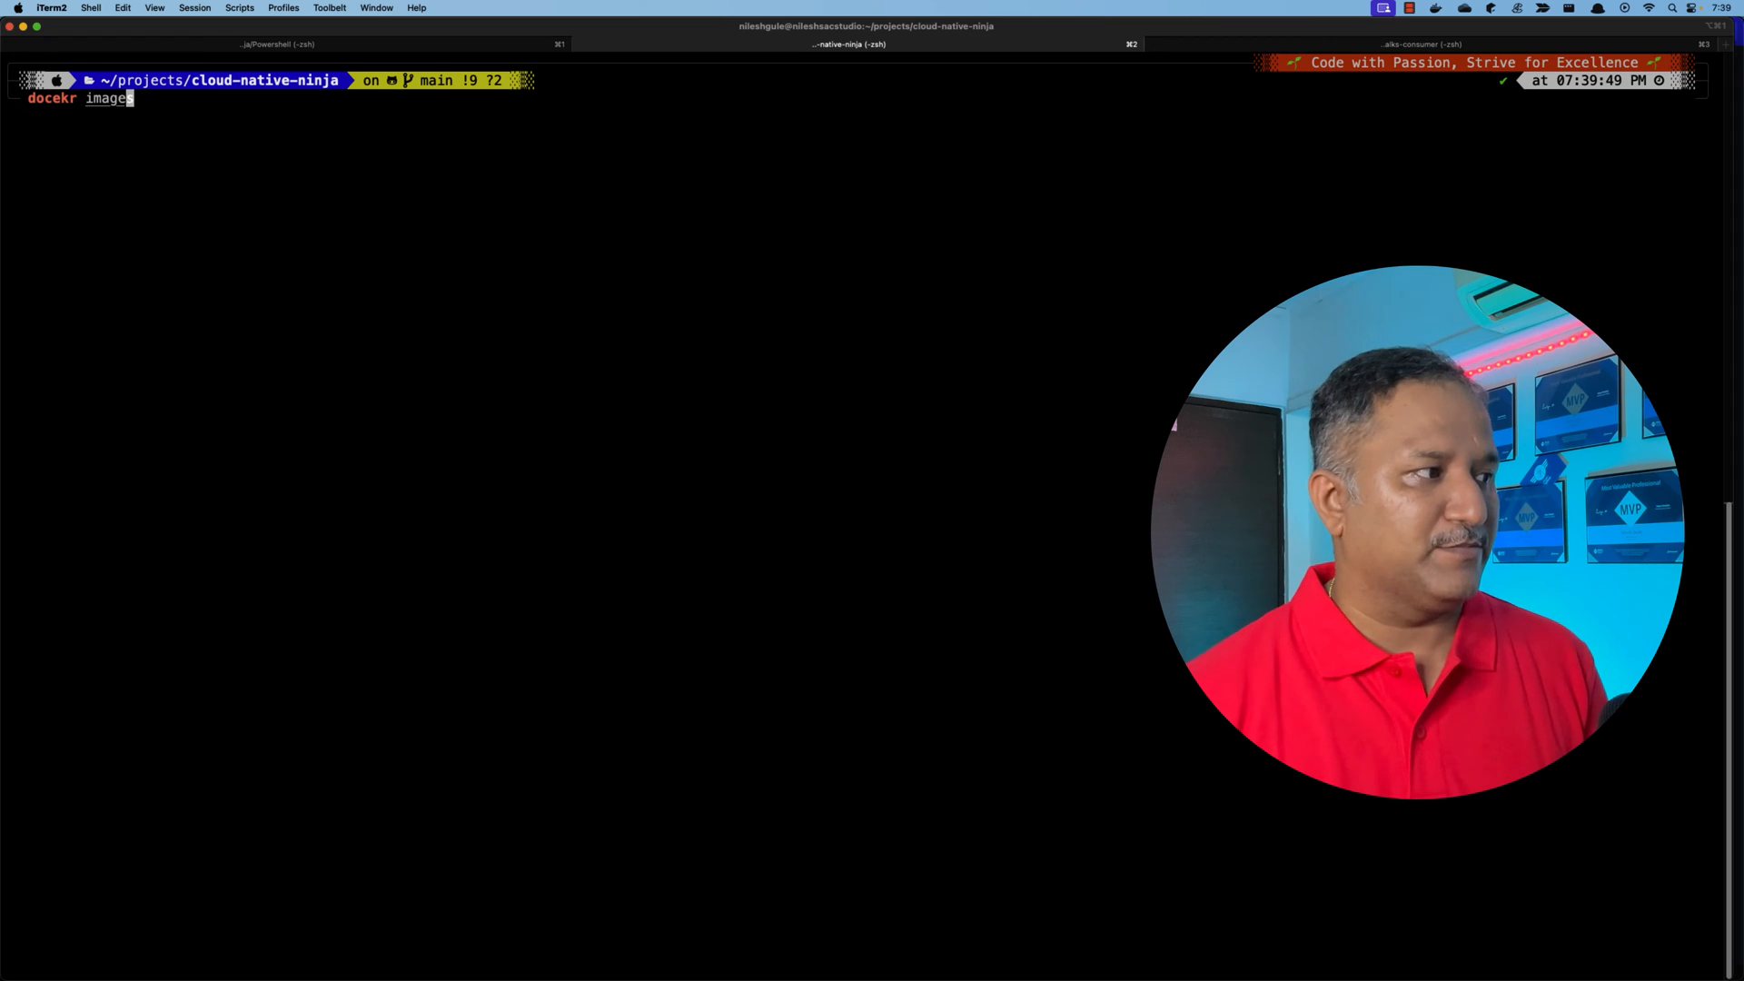
Recall the compose build command from history and enter docker images to list local images.
text(docker compose -f docker-compose-java-dockerhub.yml build)
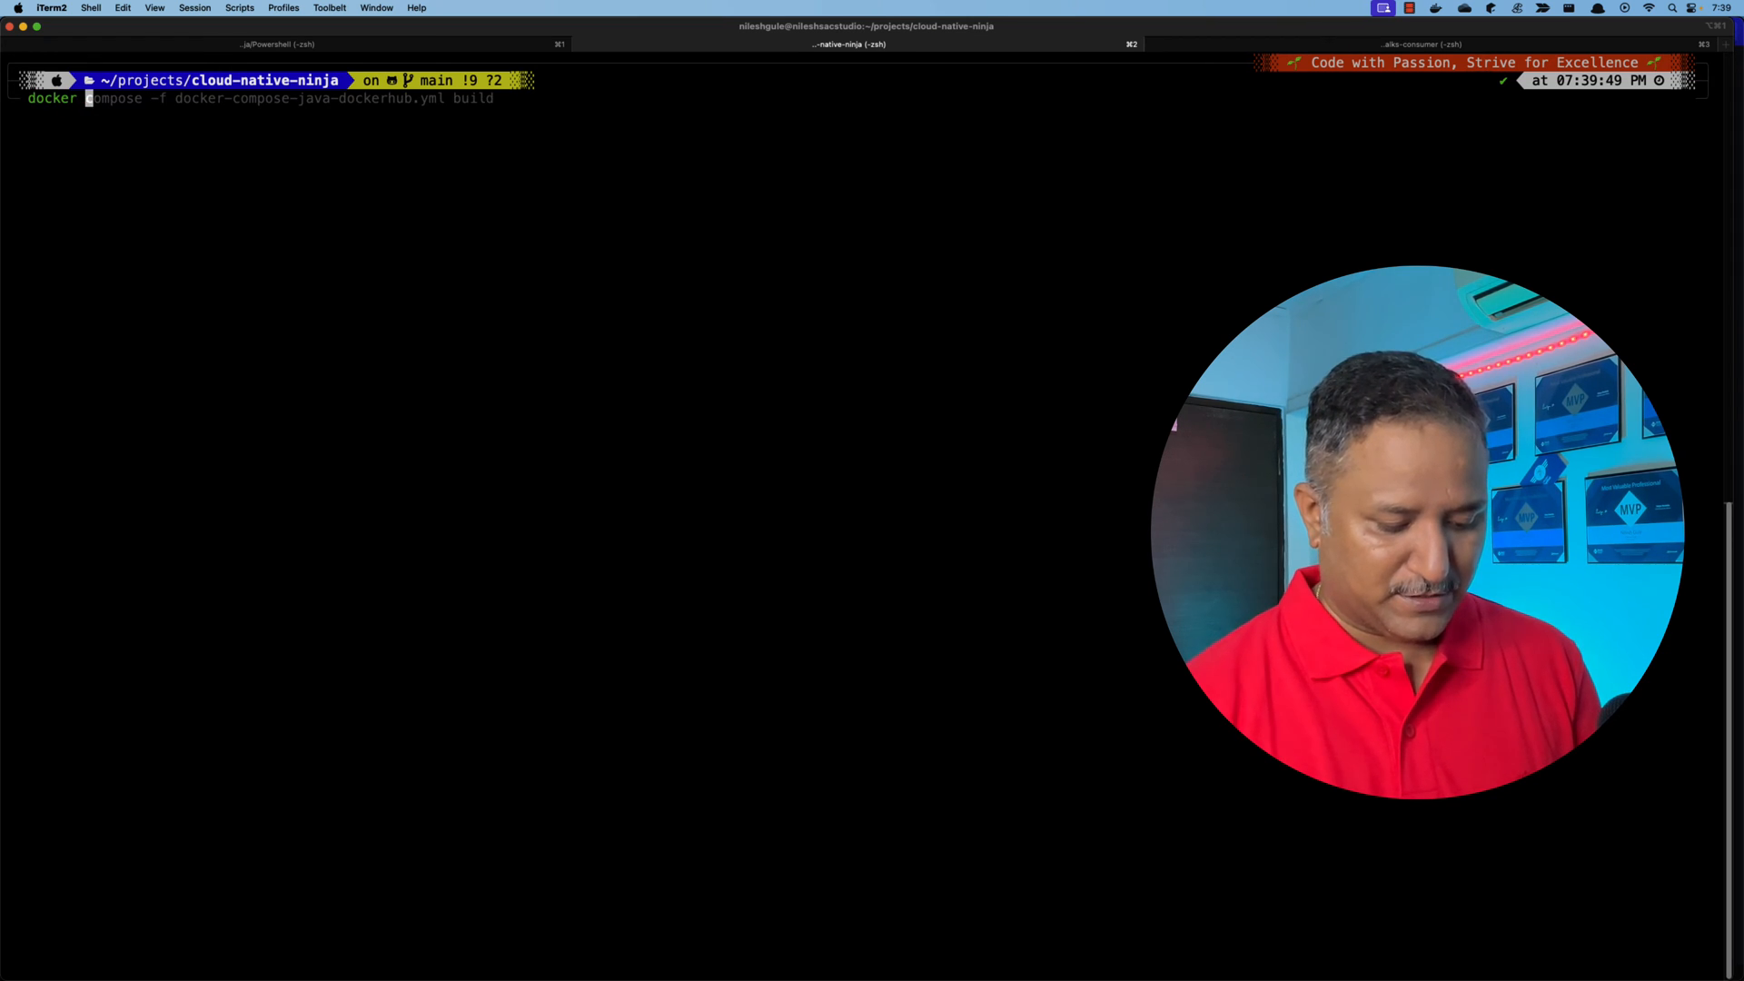
text(images)
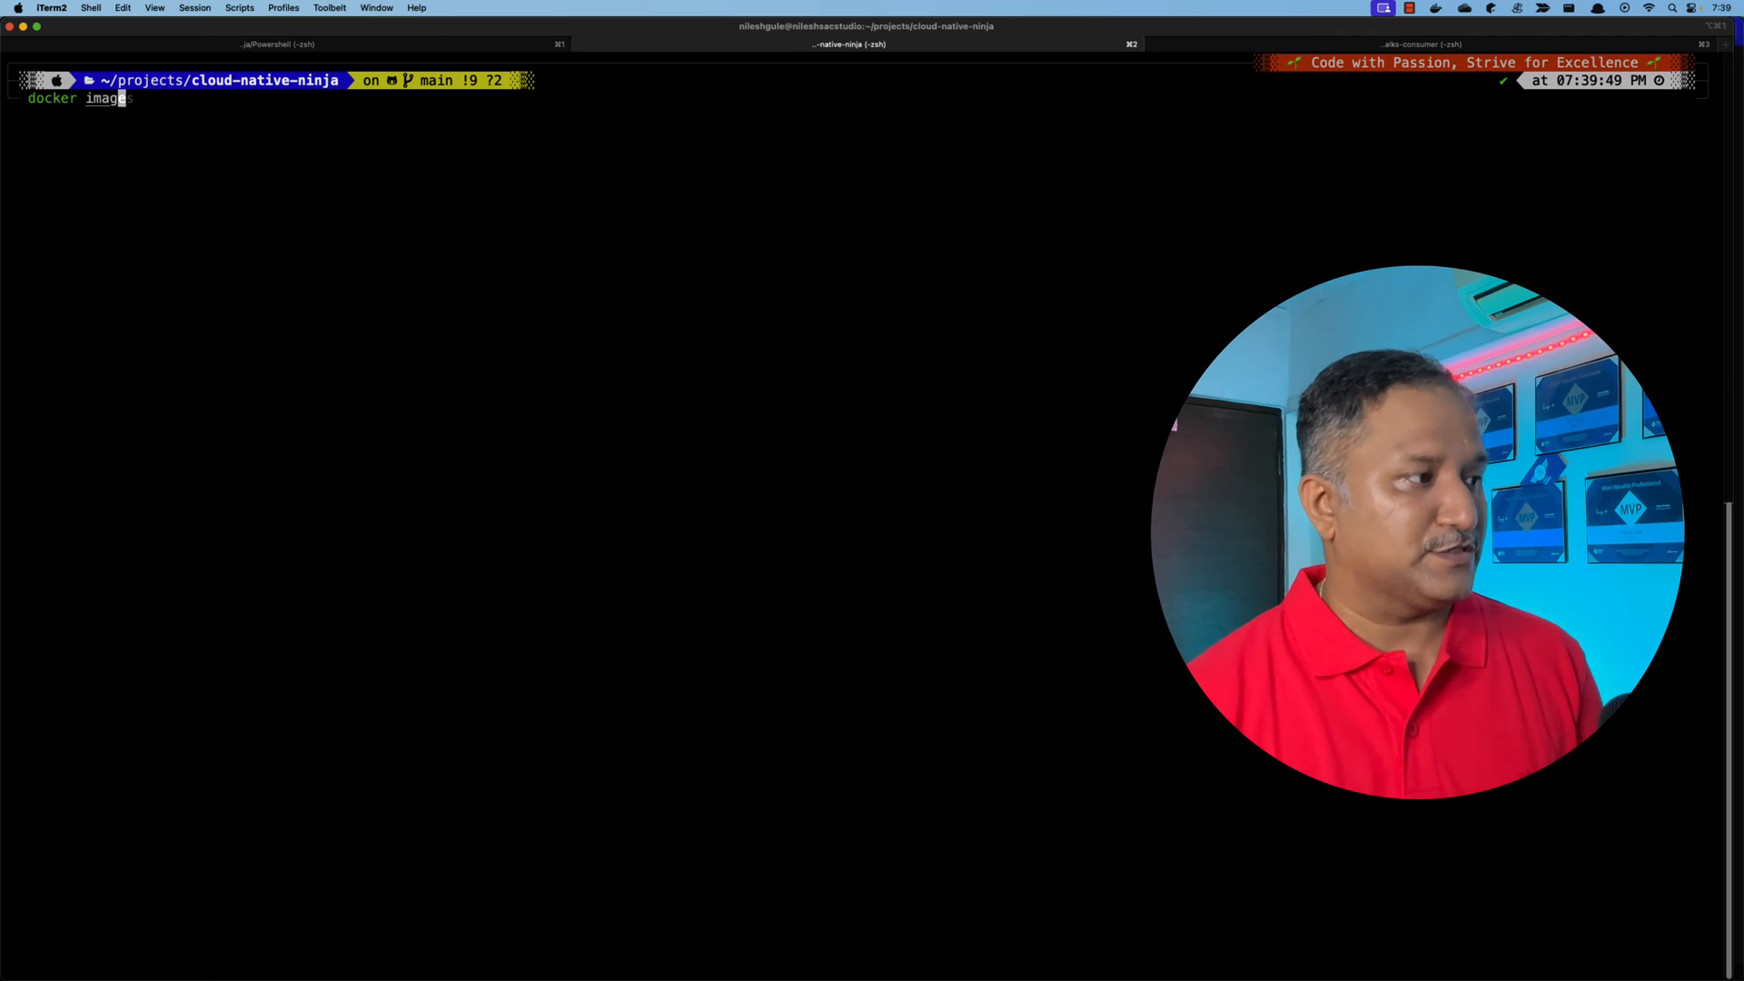